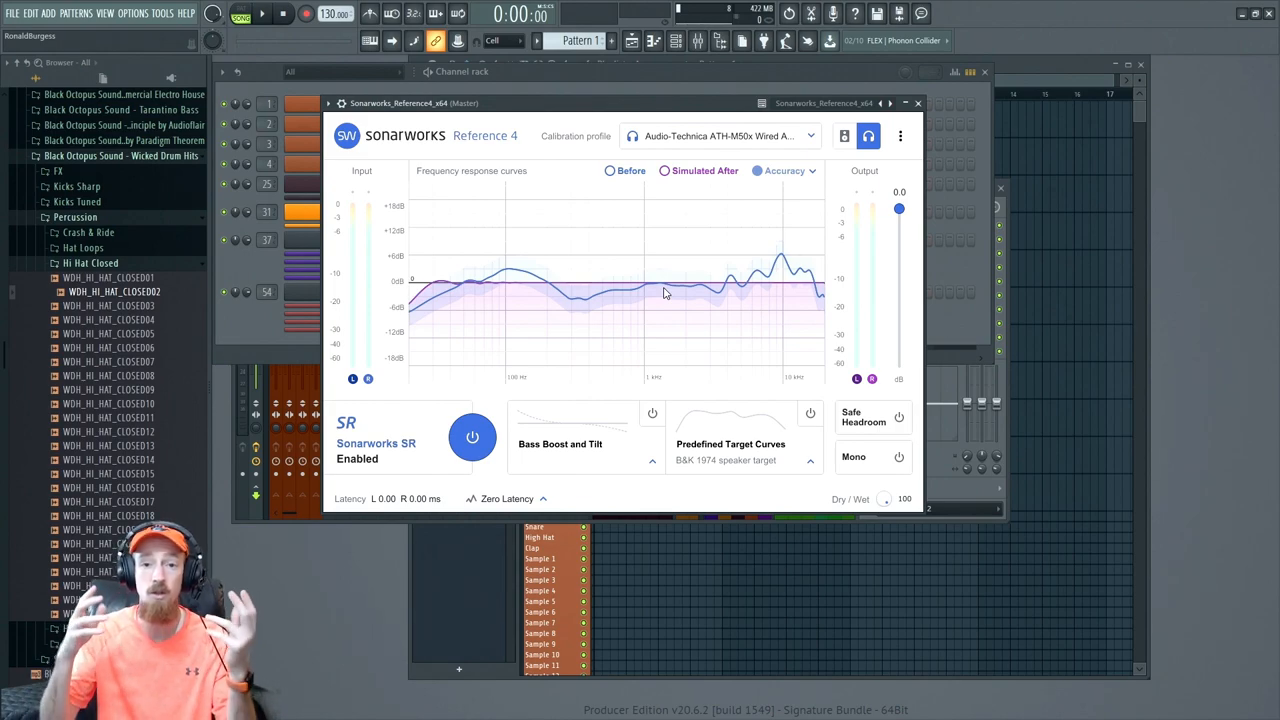
{"action": "mouse_move", "coordinate": [616, 476]}
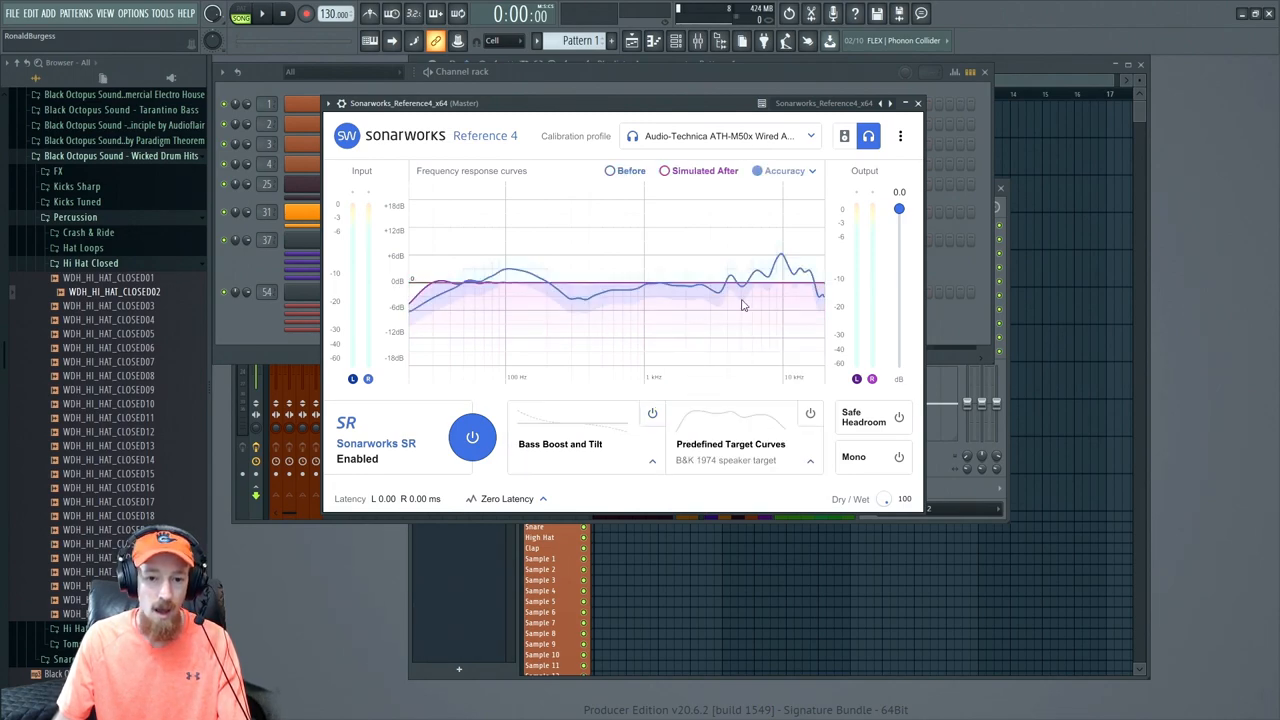
{"action": "mouse_move", "coordinate": [758, 288]}
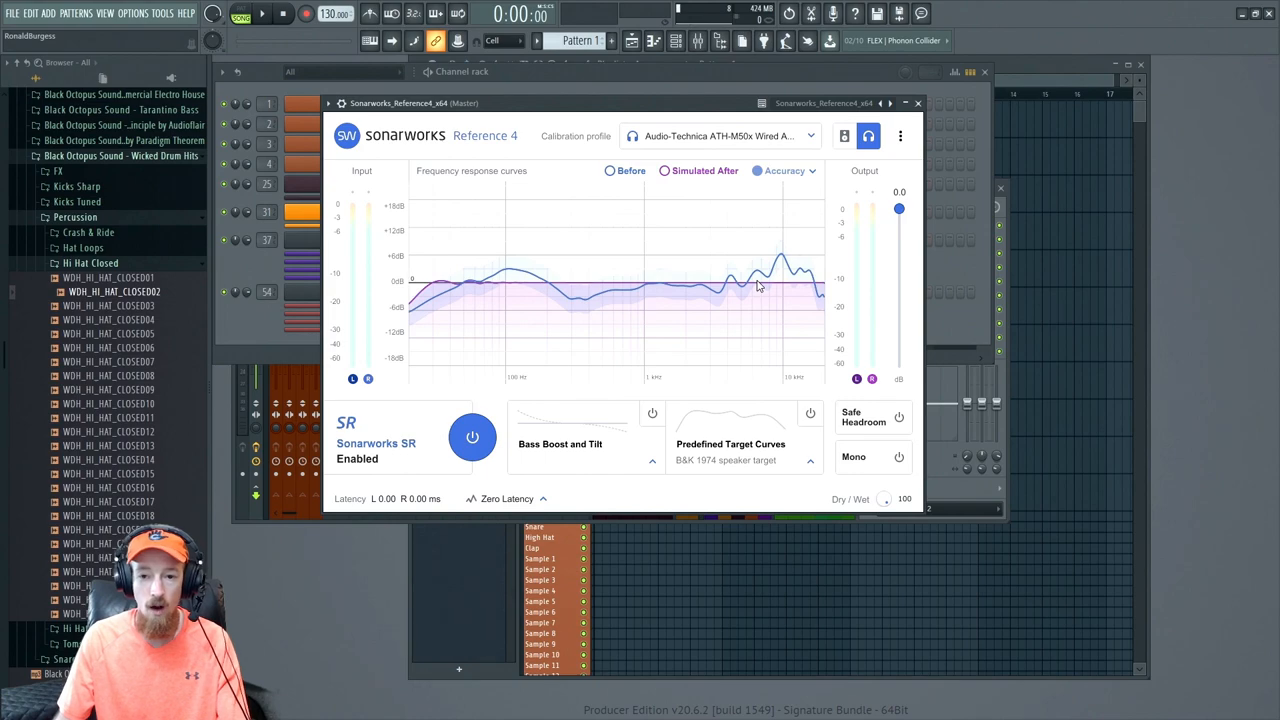
Expand Bass Boost and Tilt, tilt the curve up toward the treble and adjust the bass boost
{"action": "left_click", "coordinate": [652, 444]}
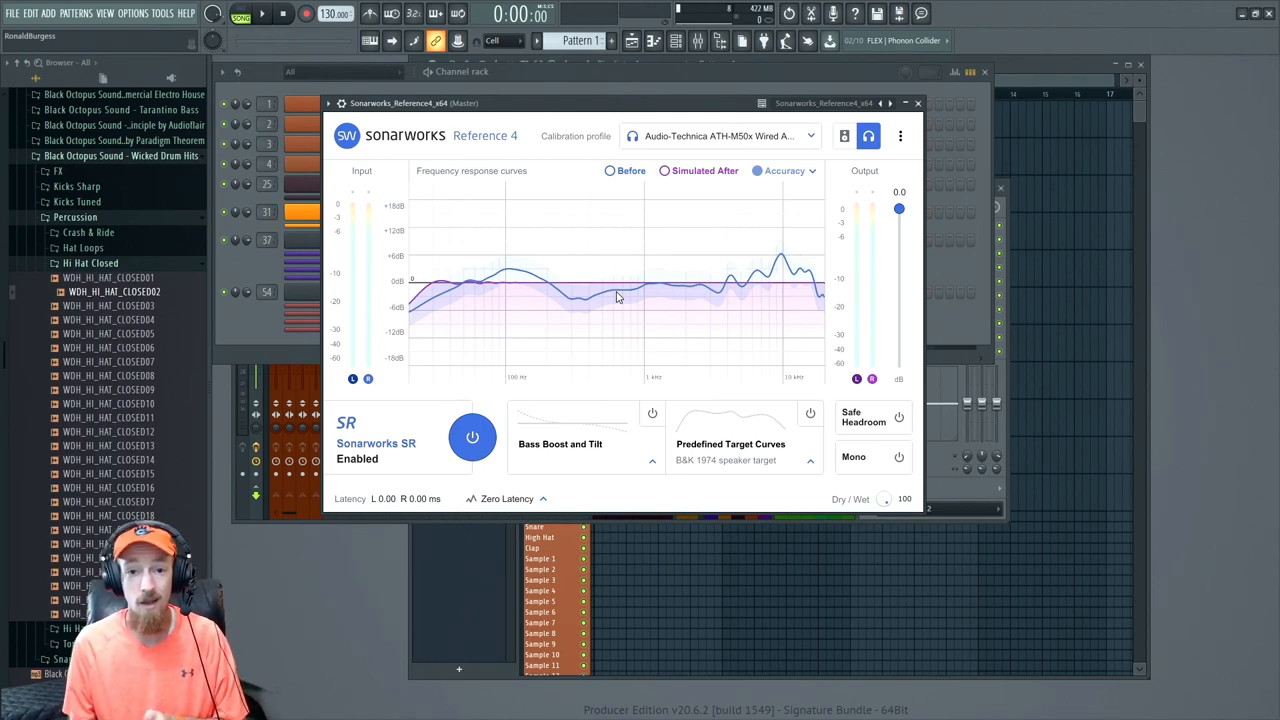
{"action": "mouse_move", "coordinate": [804, 308]}
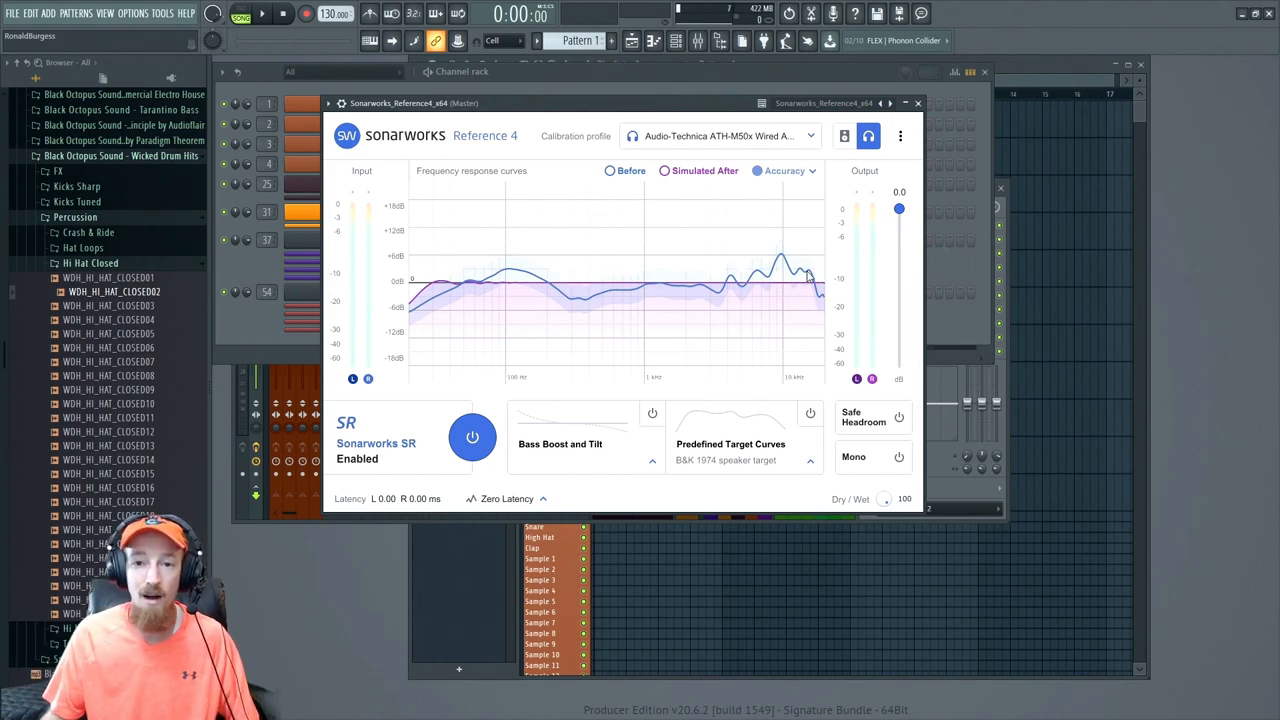
{"action": "mouse_move", "coordinate": [510, 362]}
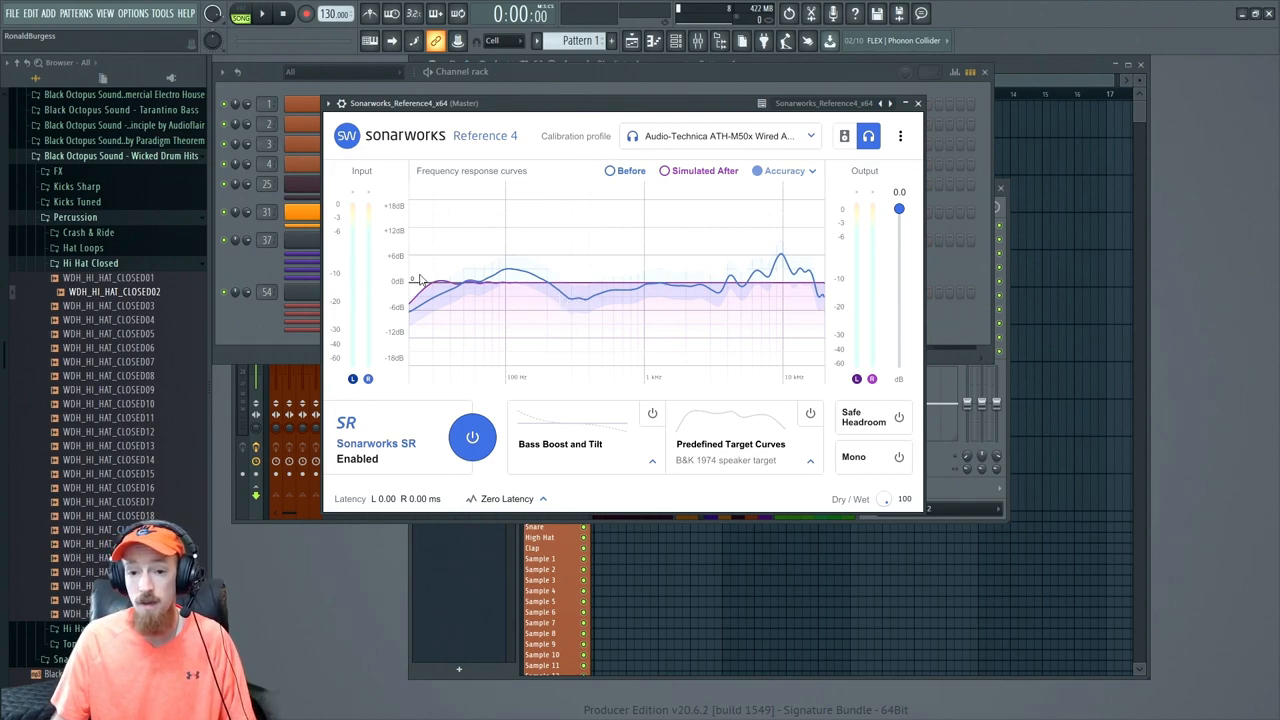
{"action": "mouse_move", "coordinate": [650, 304]}
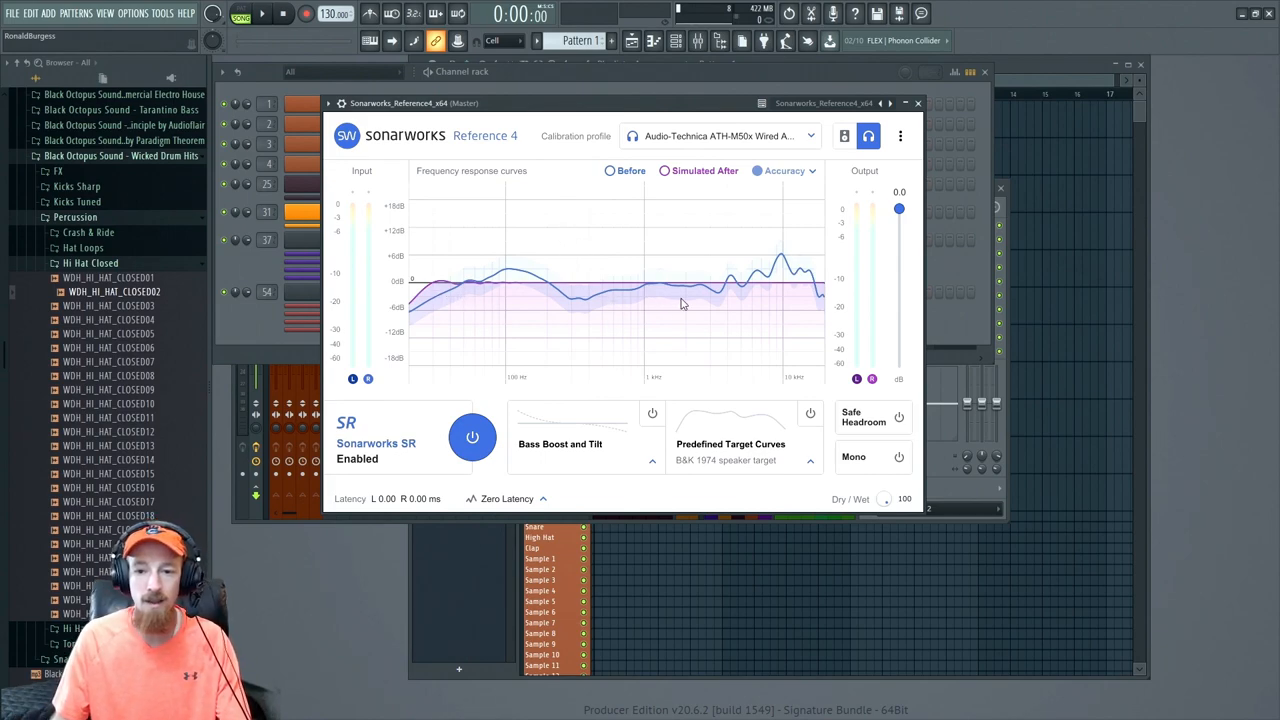
{"action": "mouse_move", "coordinate": [688, 256]}
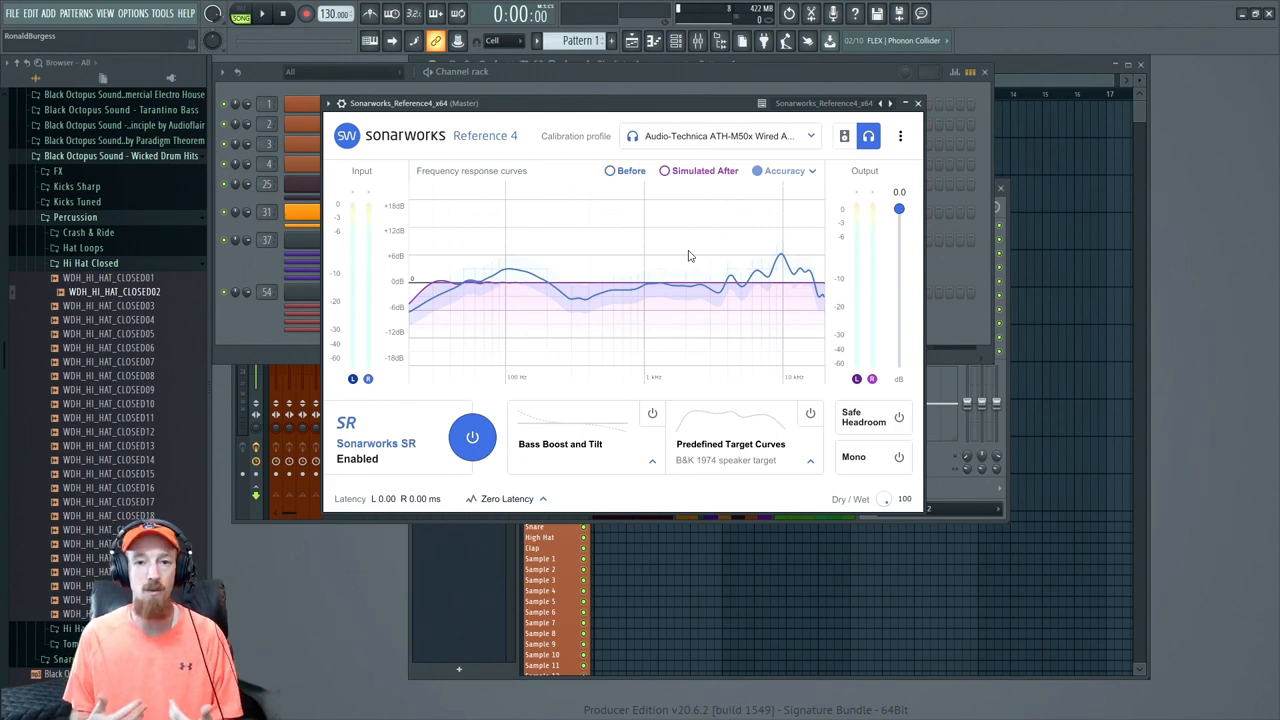
{"action": "mouse_move", "coordinate": [618, 460]}
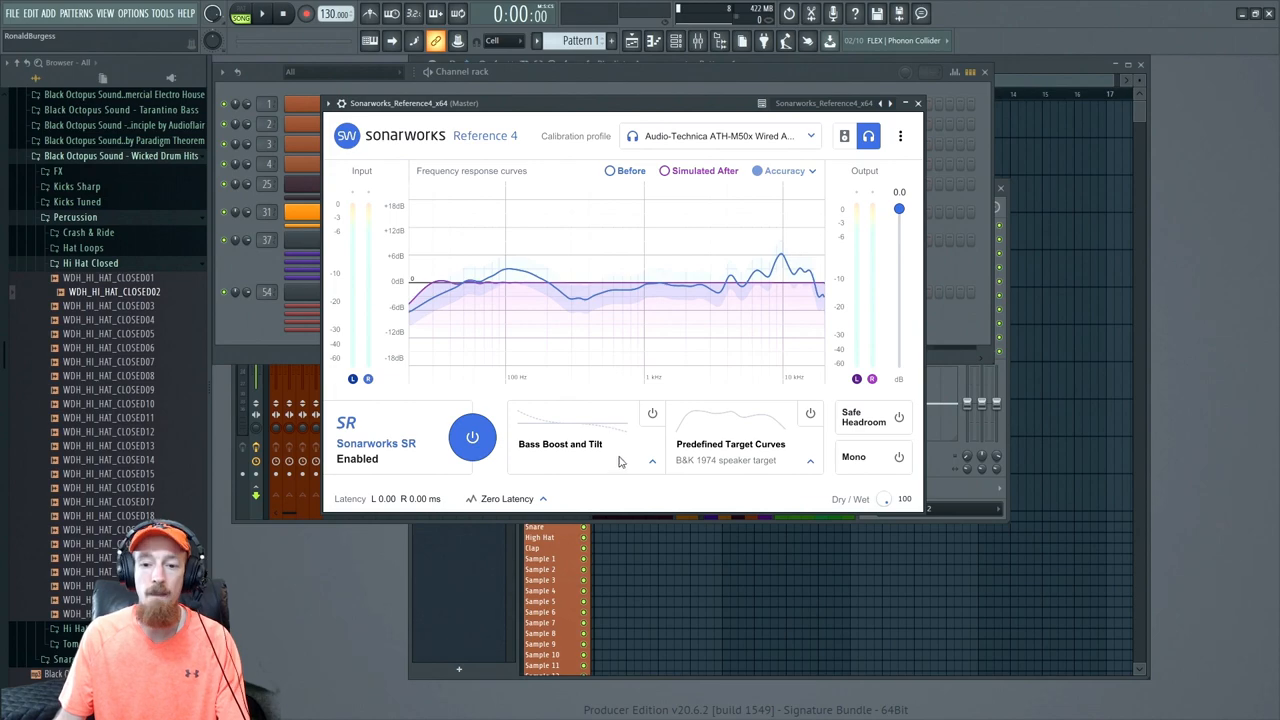
{"action": "left_click", "coordinate": [652, 460]}
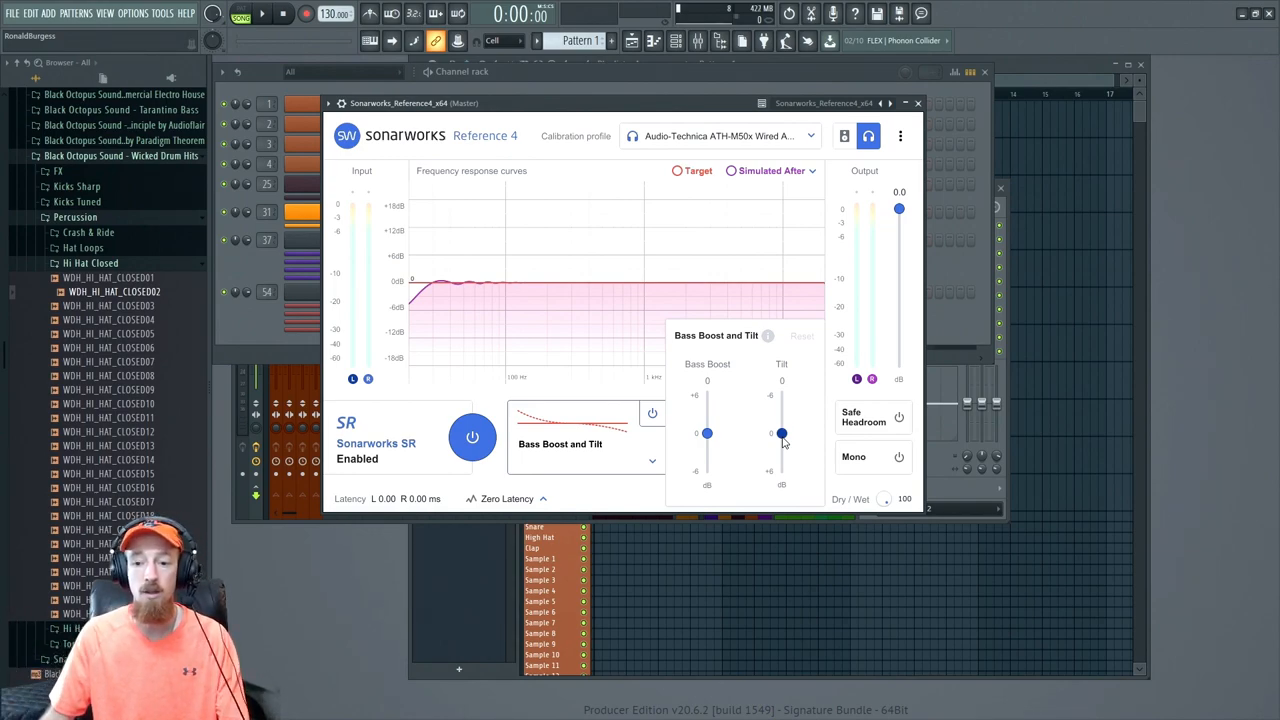
{"action": "left_click_drag", "start_coordinate": [782, 432], "coordinate": [782, 396]}
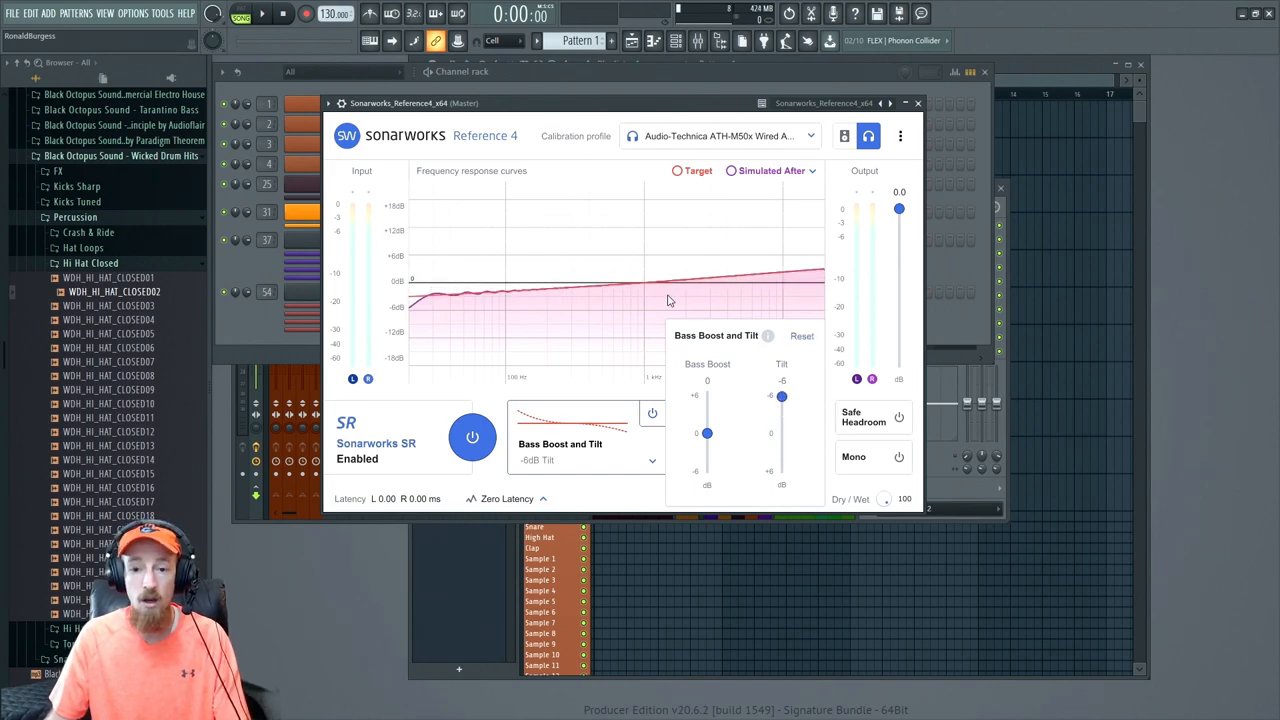
{"action": "mouse_move", "coordinate": [480, 286]}
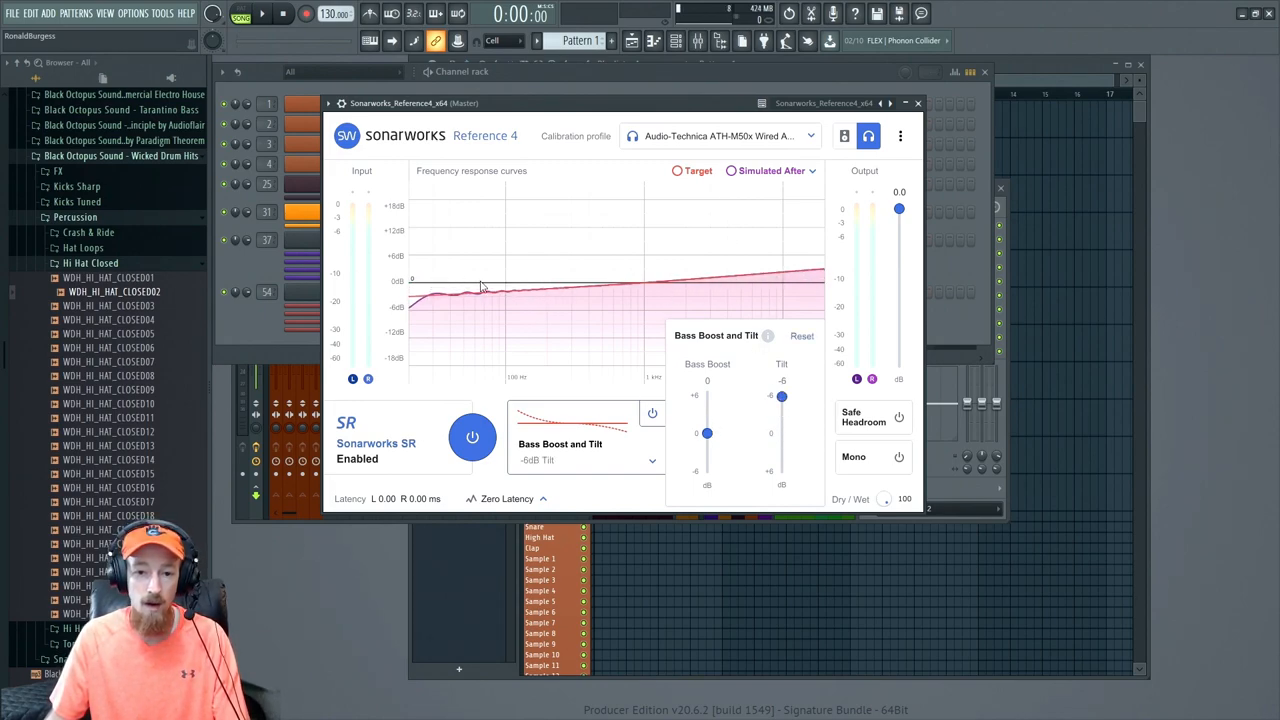
{"action": "left_click_drag", "start_coordinate": [708, 432], "coordinate": [708, 408]}
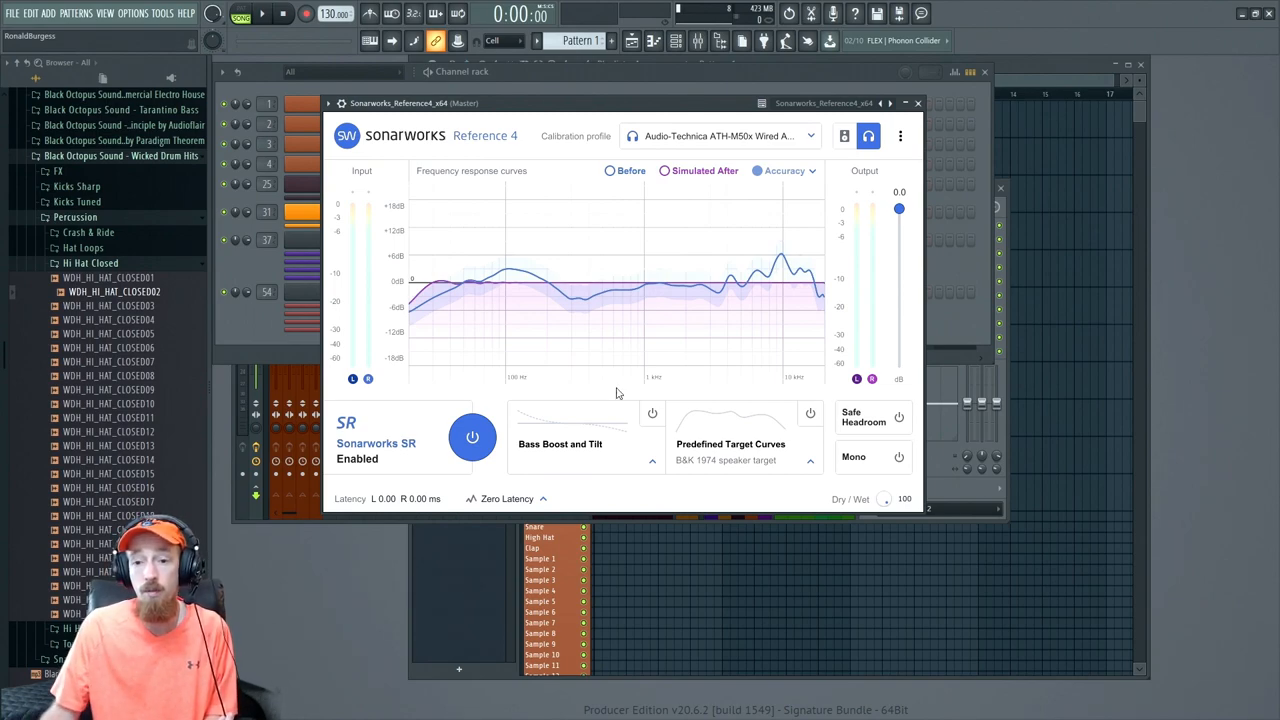
{"action": "mouse_move", "coordinate": [684, 348]}
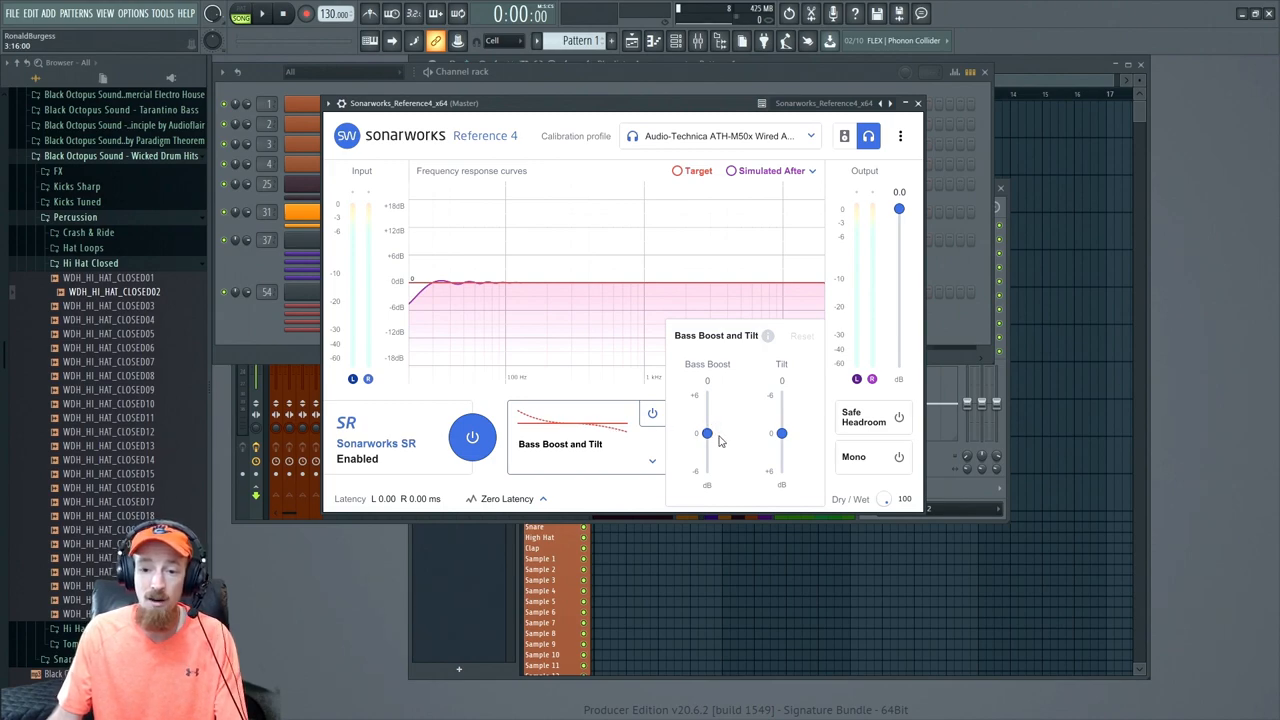
{"action": "left_click_drag", "start_coordinate": [708, 432], "coordinate": [708, 410]}
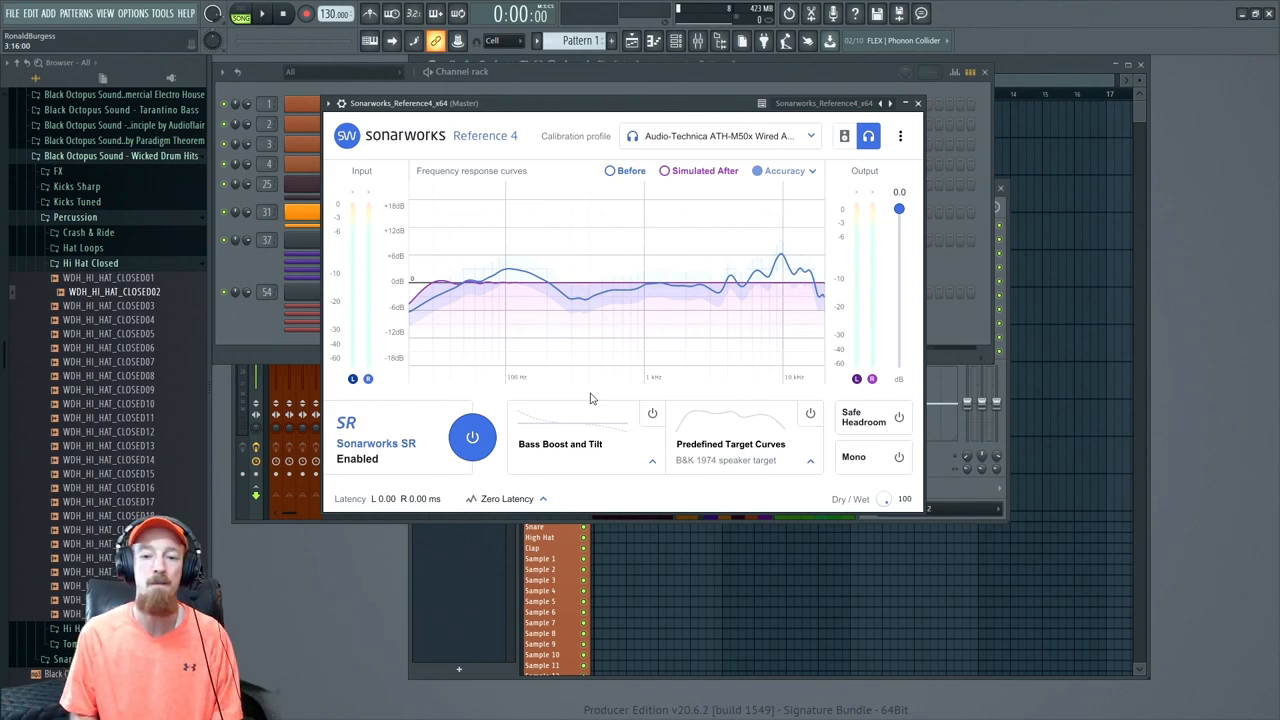
{"action": "mouse_move", "coordinate": [596, 450]}
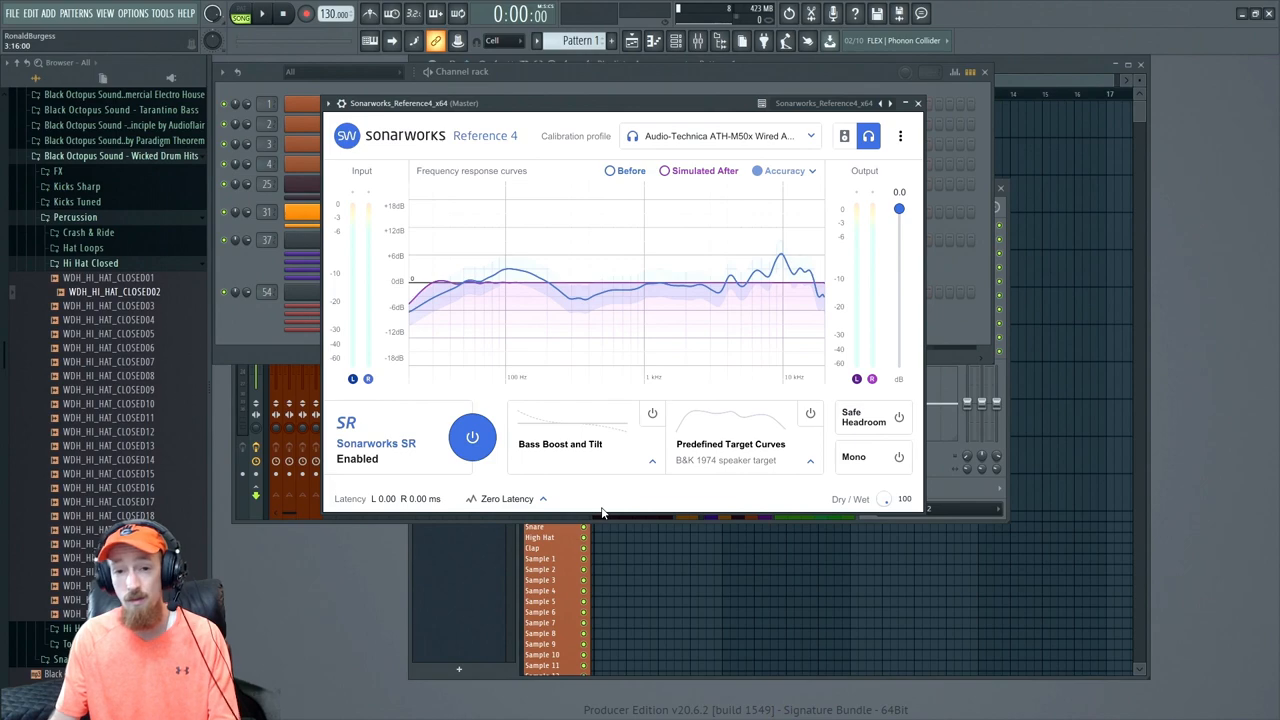
{"action": "mouse_move", "coordinate": [648, 460]}
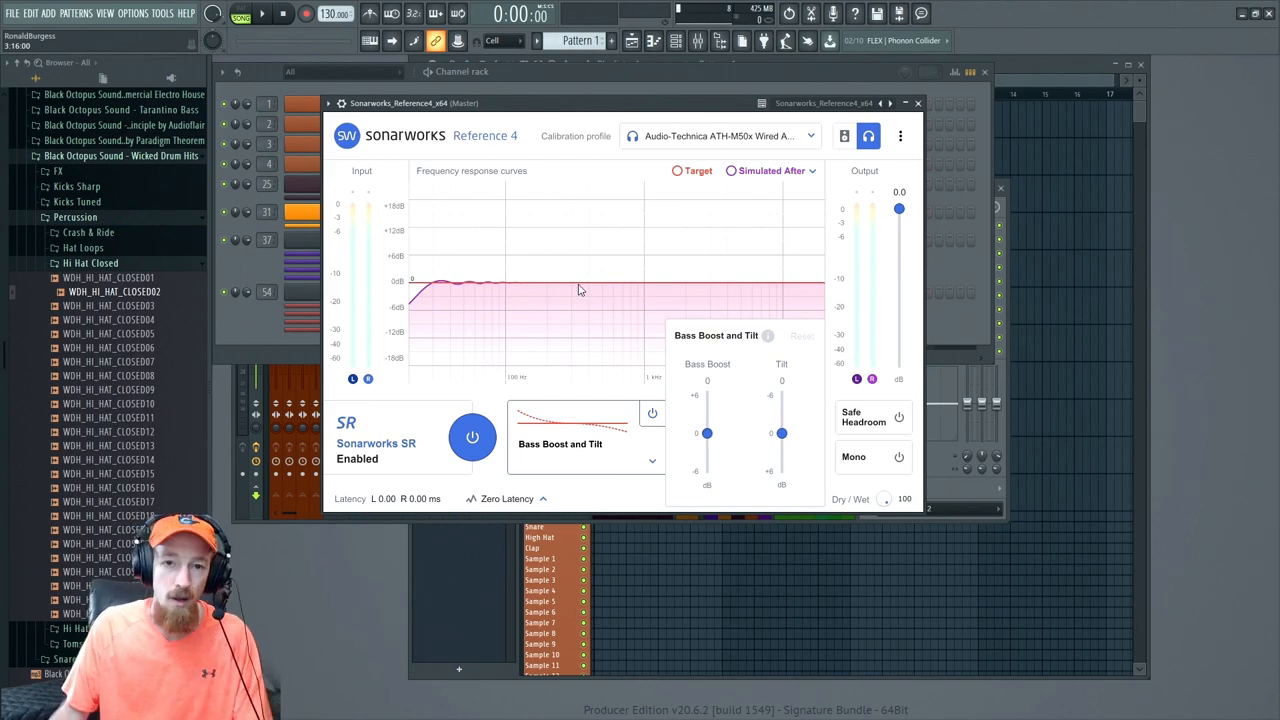
{"action": "mouse_move", "coordinate": [592, 408]}
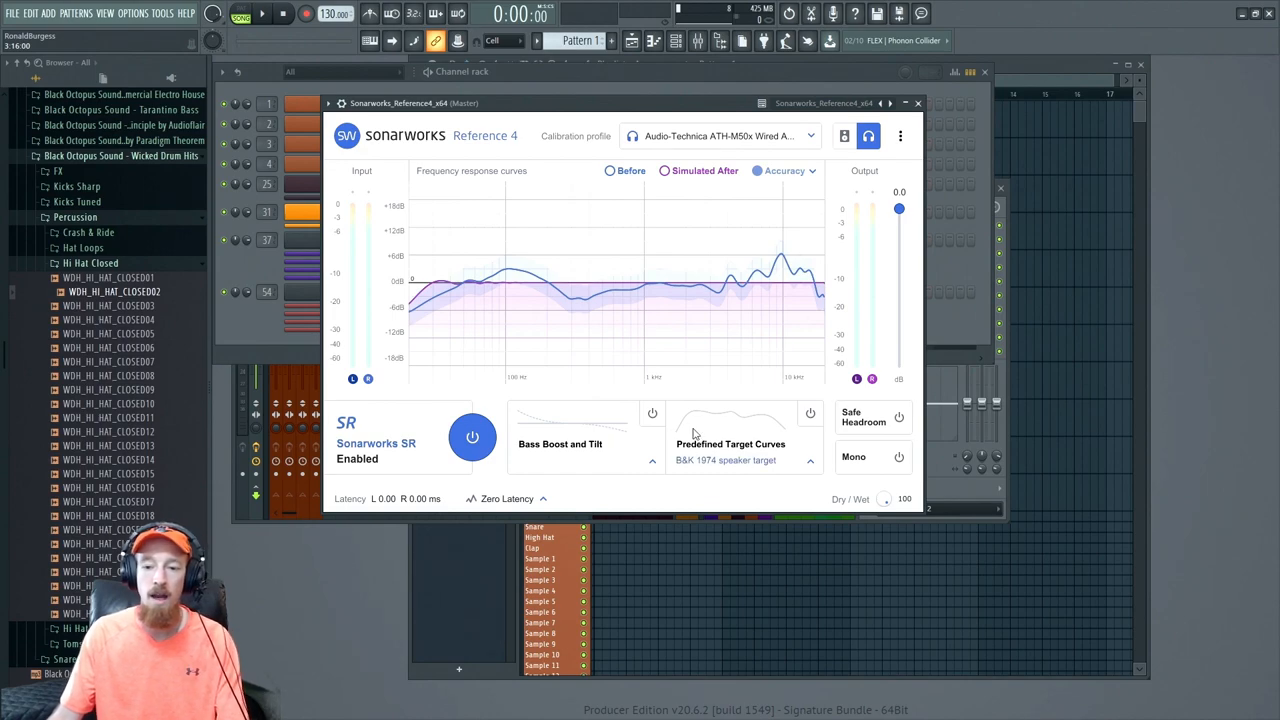
{"action": "mouse_move", "coordinate": [718, 440]}
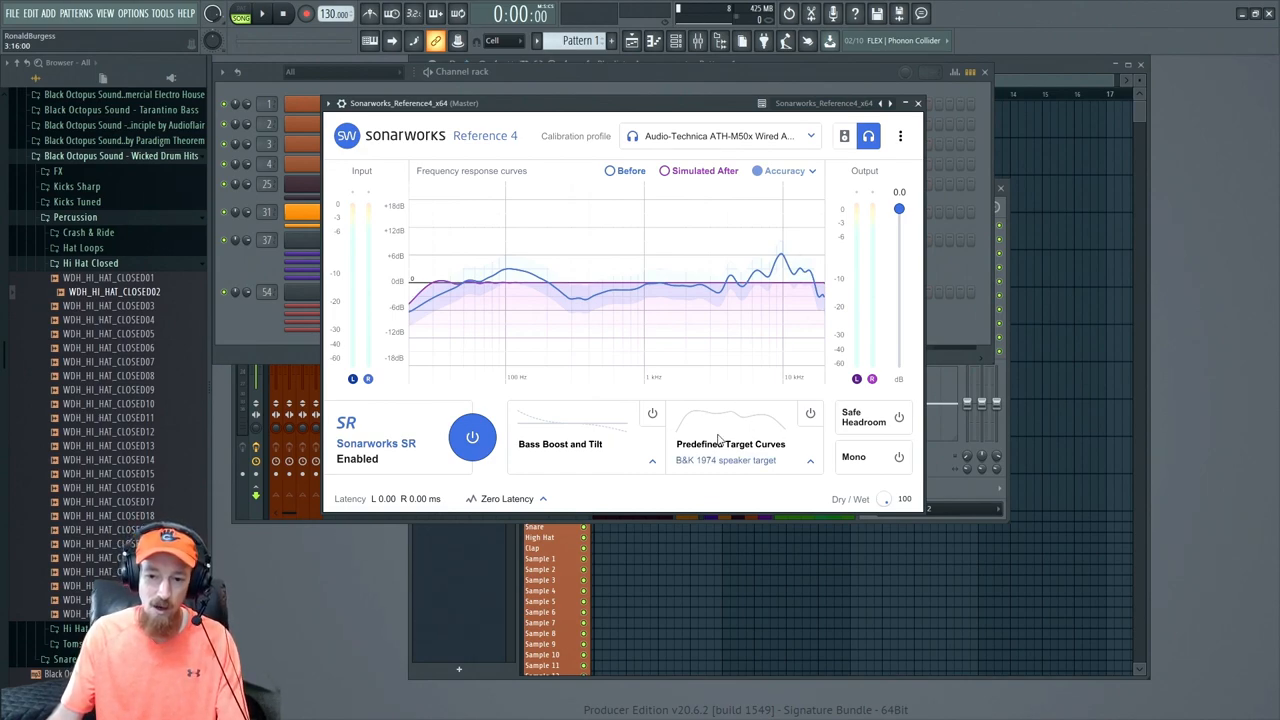
{"action": "mouse_move", "coordinate": [762, 448]}
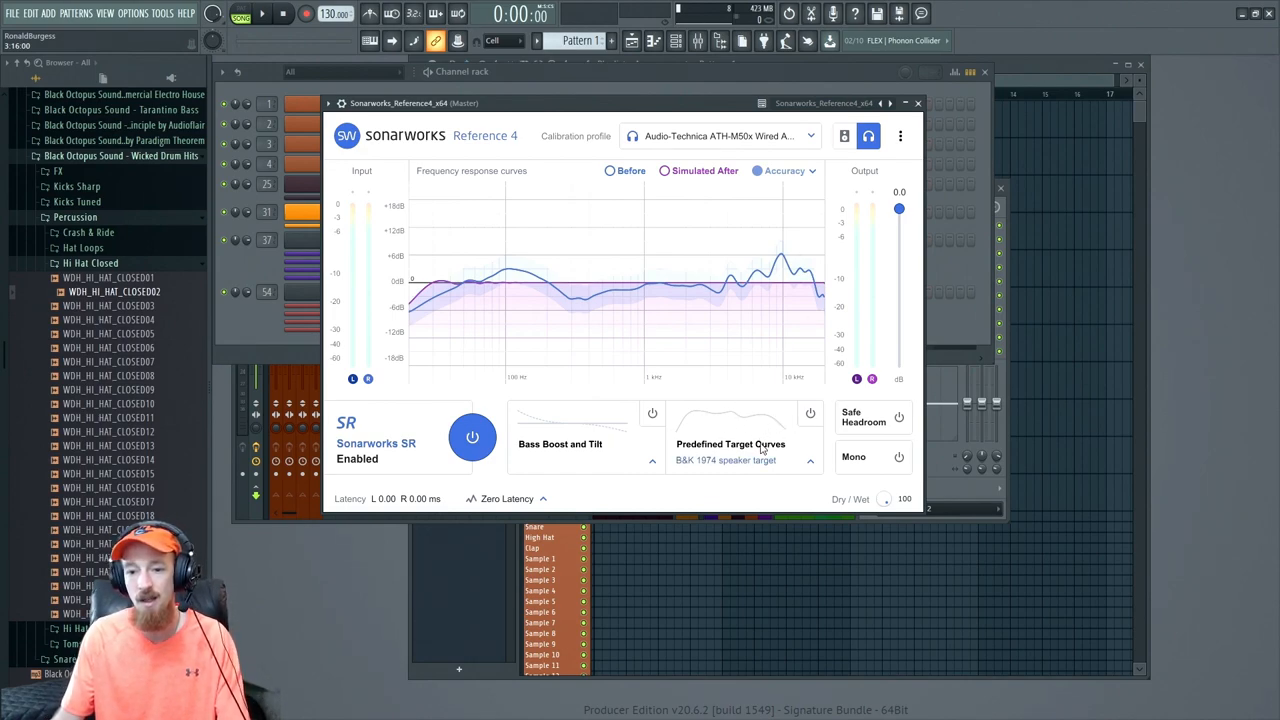
{"action": "mouse_move", "coordinate": [796, 452]}
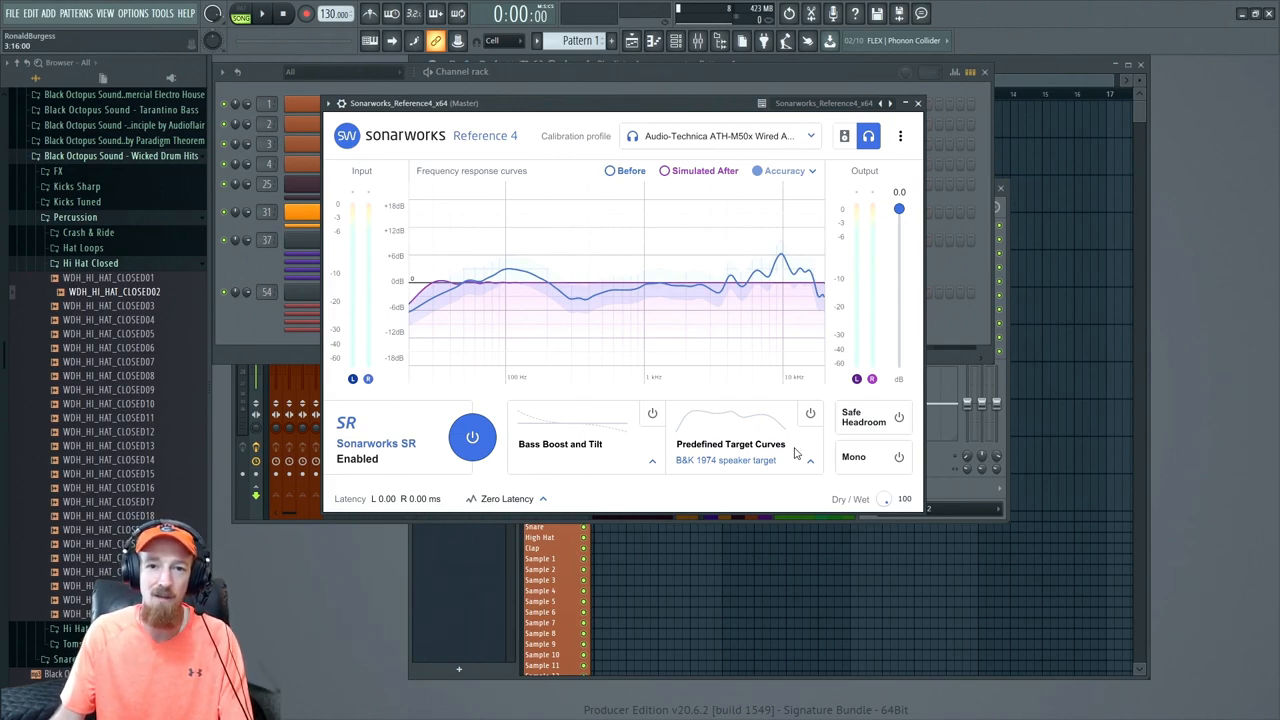
{"action": "mouse_move", "coordinate": [744, 436]}
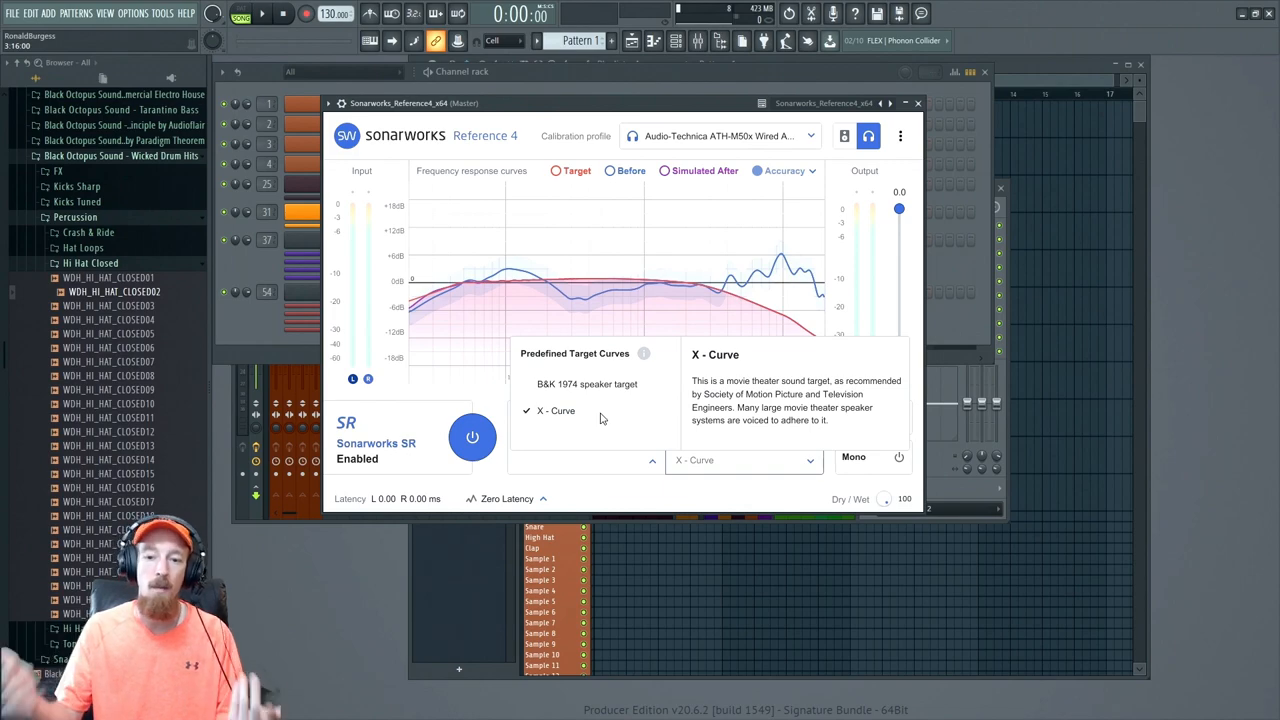
{"action": "mouse_move", "coordinate": [744, 476]}
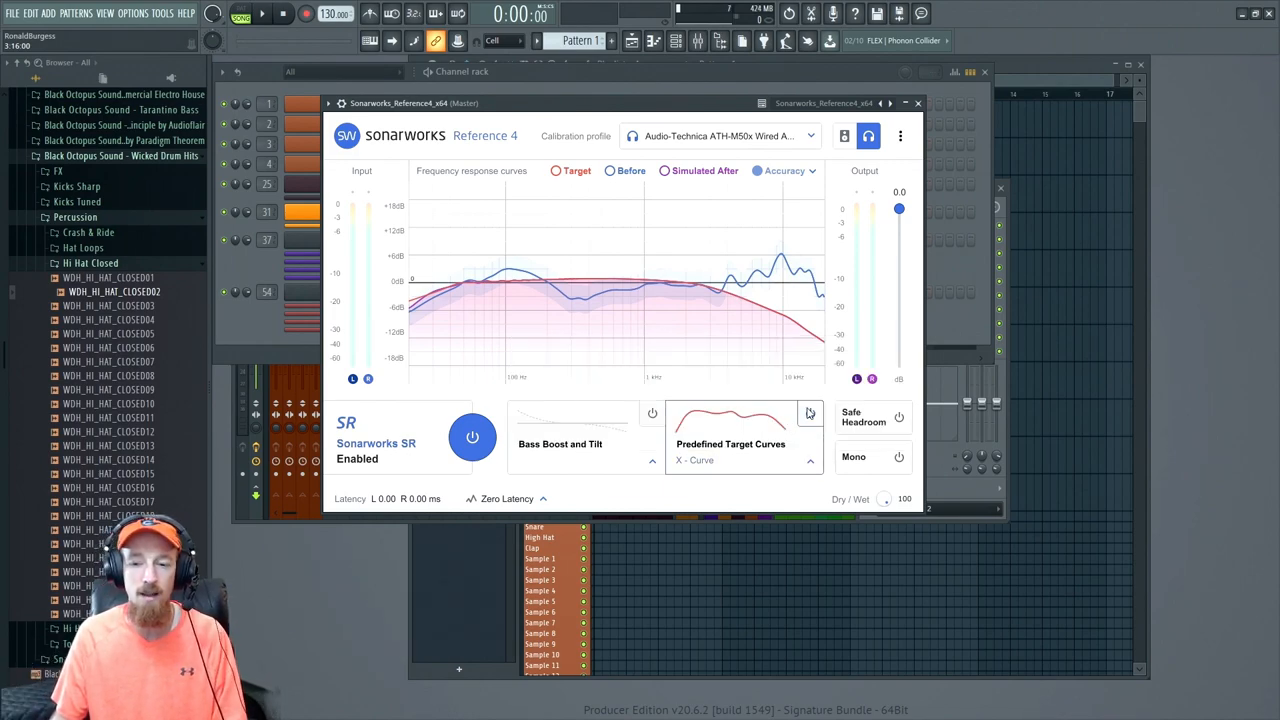
Switch the X-Curve predefined target off to compare the uncorrected sound
{"action": "left_click", "coordinate": [810, 412]}
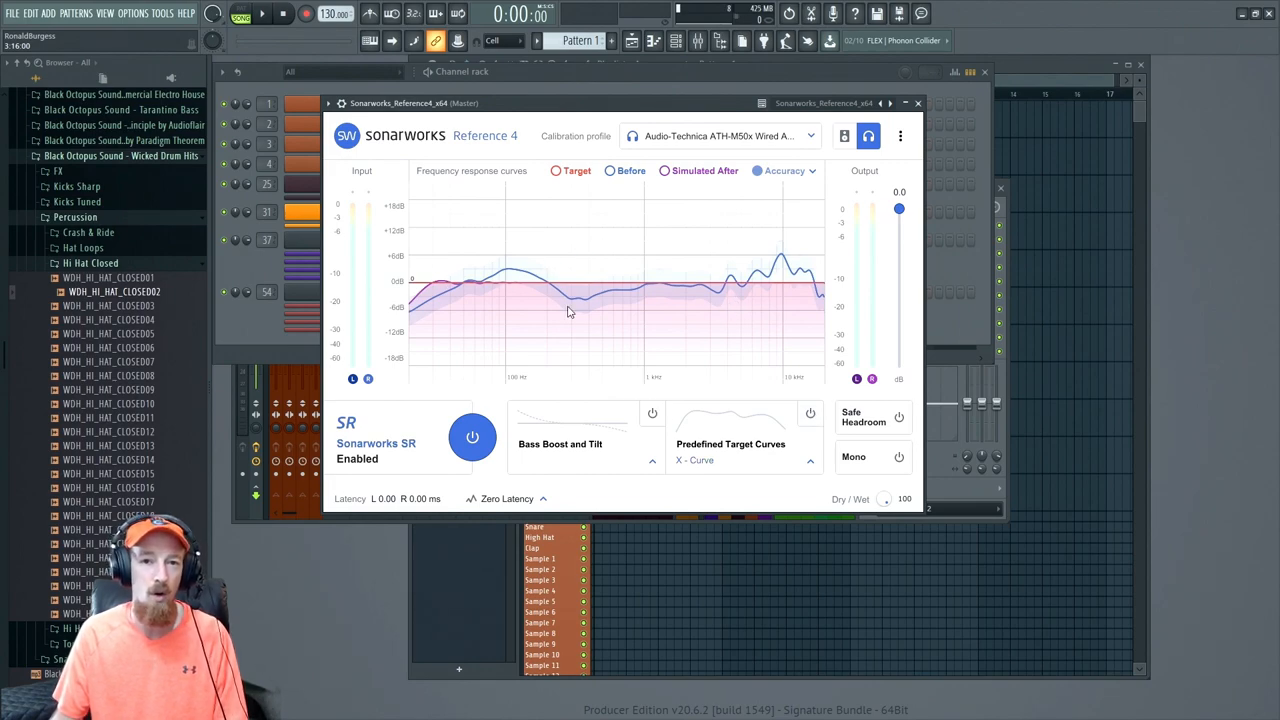